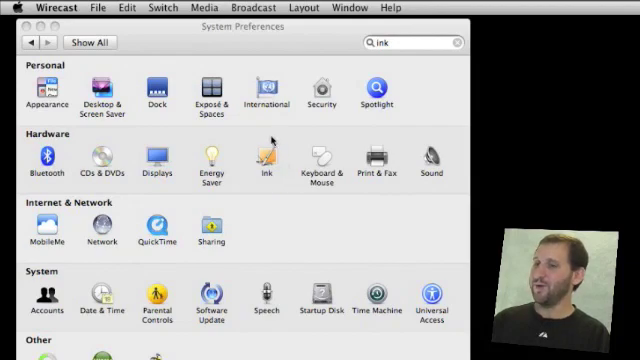
pyautogui.moveTo(247, 185)
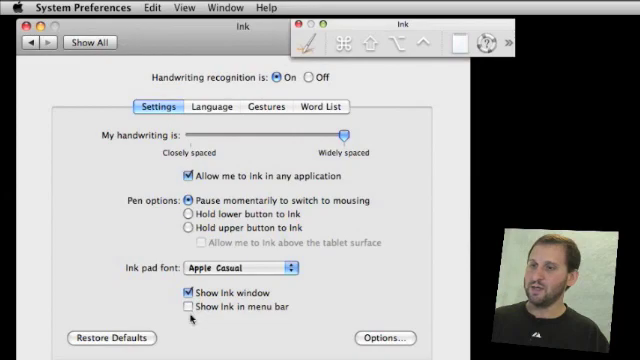
pyautogui.click(211, 106)
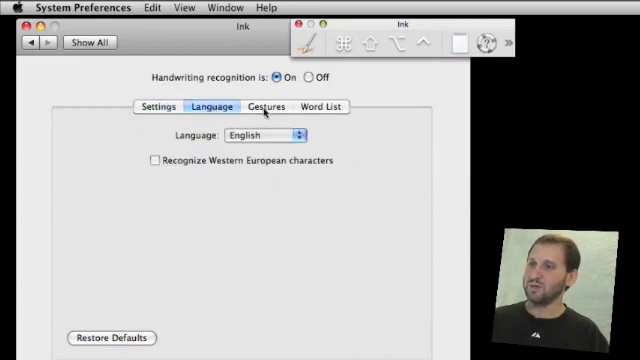
pyautogui.click(265, 106)
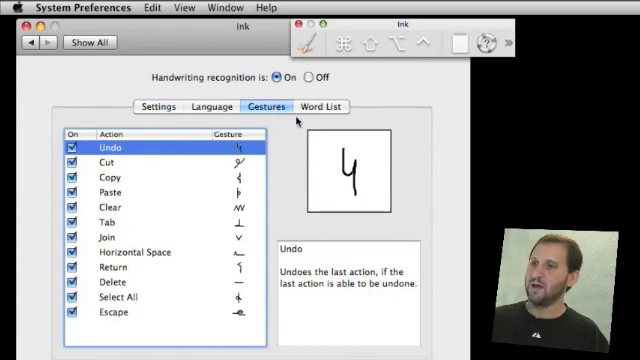
pyautogui.click(320, 107)
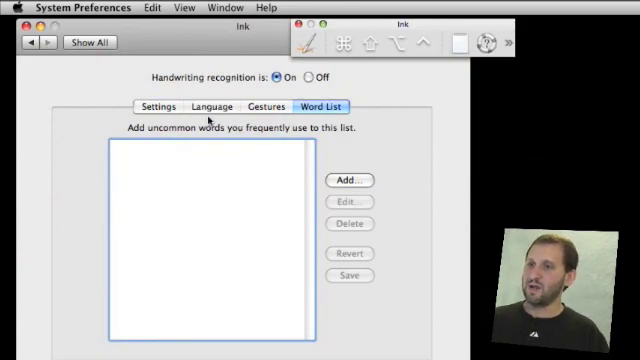
pyautogui.click(158, 106)
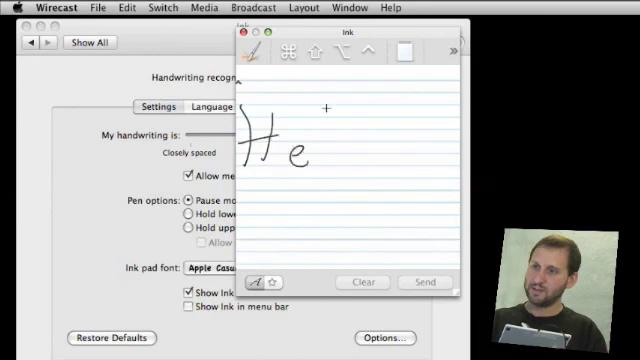
# Step: Finish writing 'Hello' on the pad, then switch the pad to freehand drawing mode
pyautogui.moveTo(310, 145); pyautogui.dragTo(385, 150)
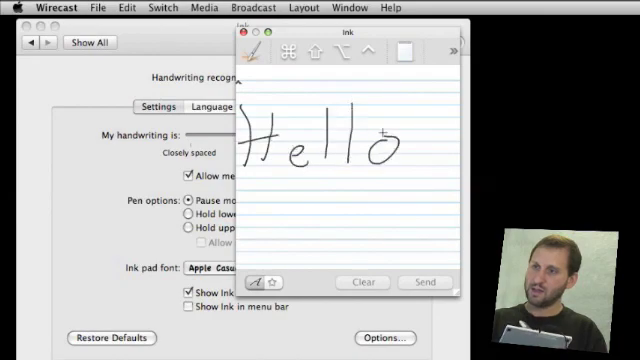
pyautogui.click(424, 281)
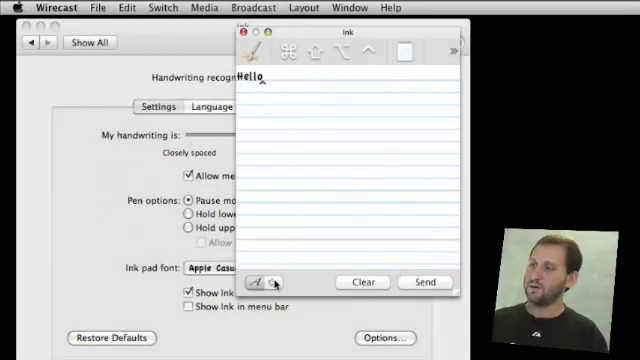
pyautogui.click(361, 281)
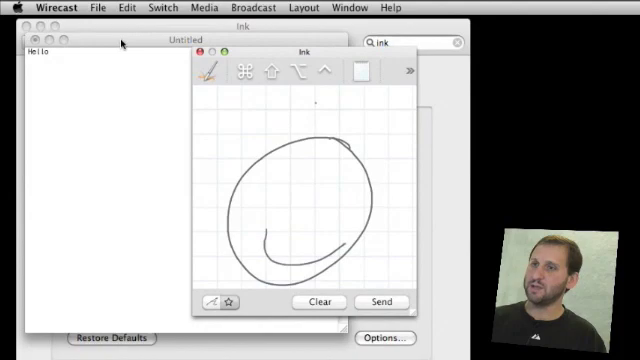
# Step: Bring the untitled TextEdit document to the front
pyautogui.click(162, 7)
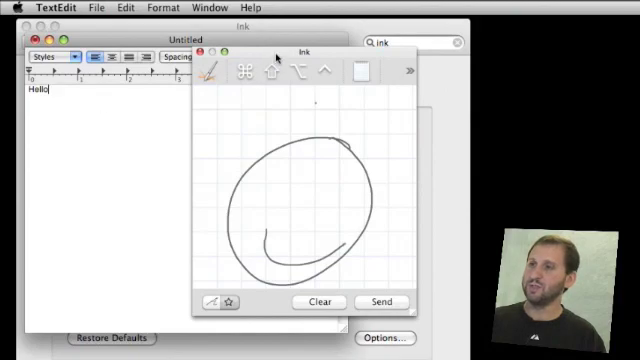
pyautogui.moveTo(293, 196)
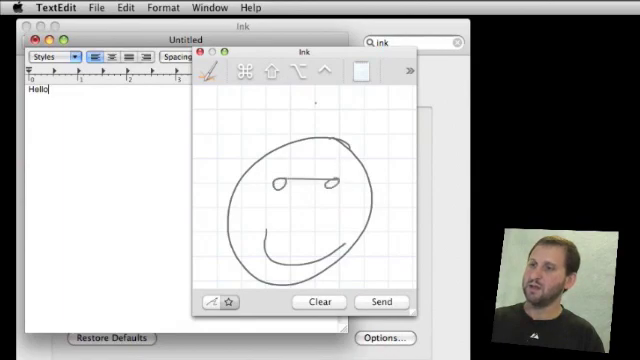
# Step: Send the smiley drawing from the Ink pad into the TextEdit document
pyautogui.click(381, 302)
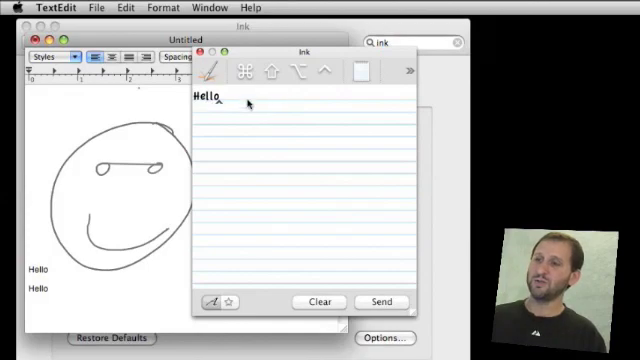
pyautogui.moveTo(287, 100)
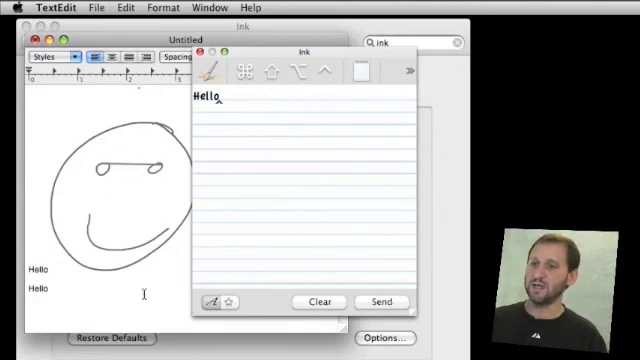
pyautogui.moveTo(595, 95)
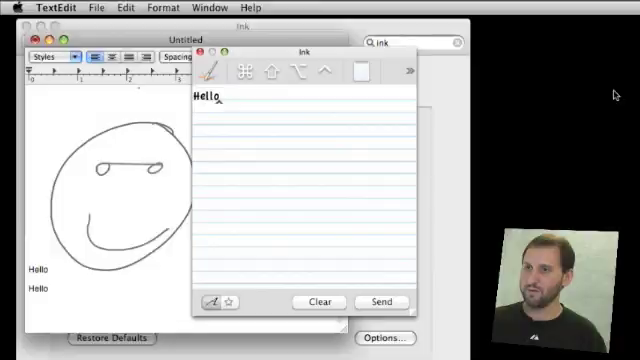